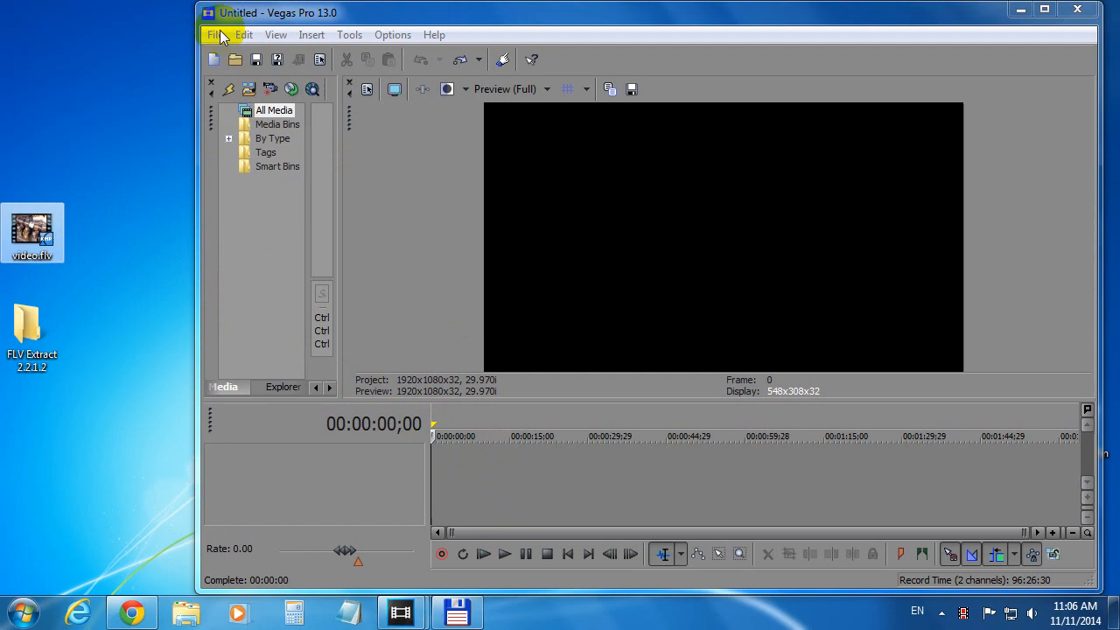
Open the Import Media dialog from the File menu's Import > Media command
{"action": "left_click", "coordinate": [214, 34]}
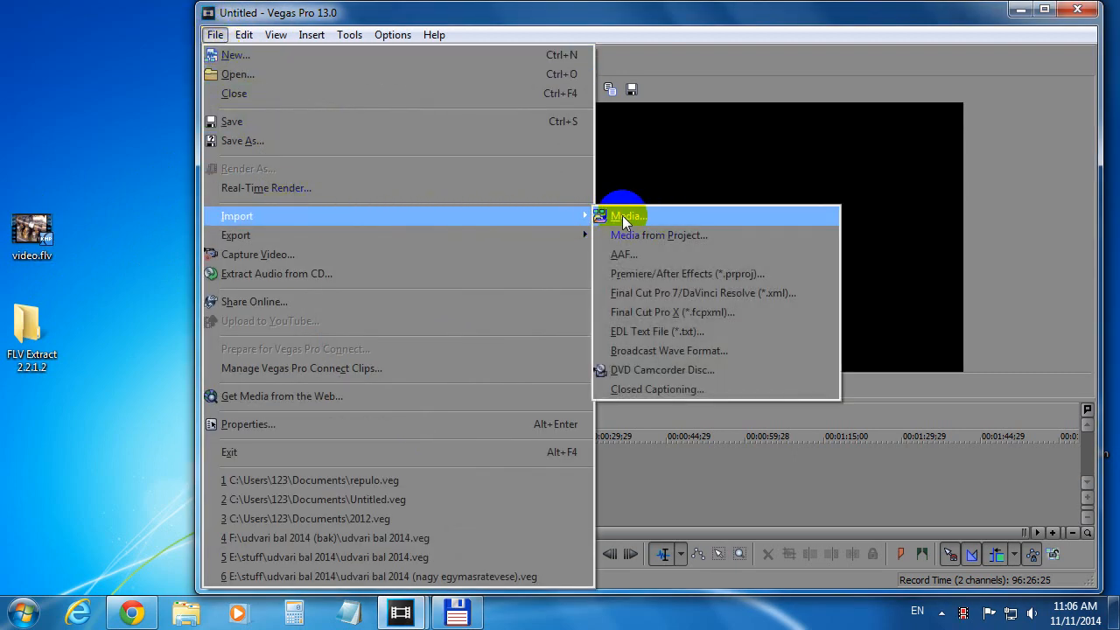
{"action": "left_click", "coordinate": [626, 216]}
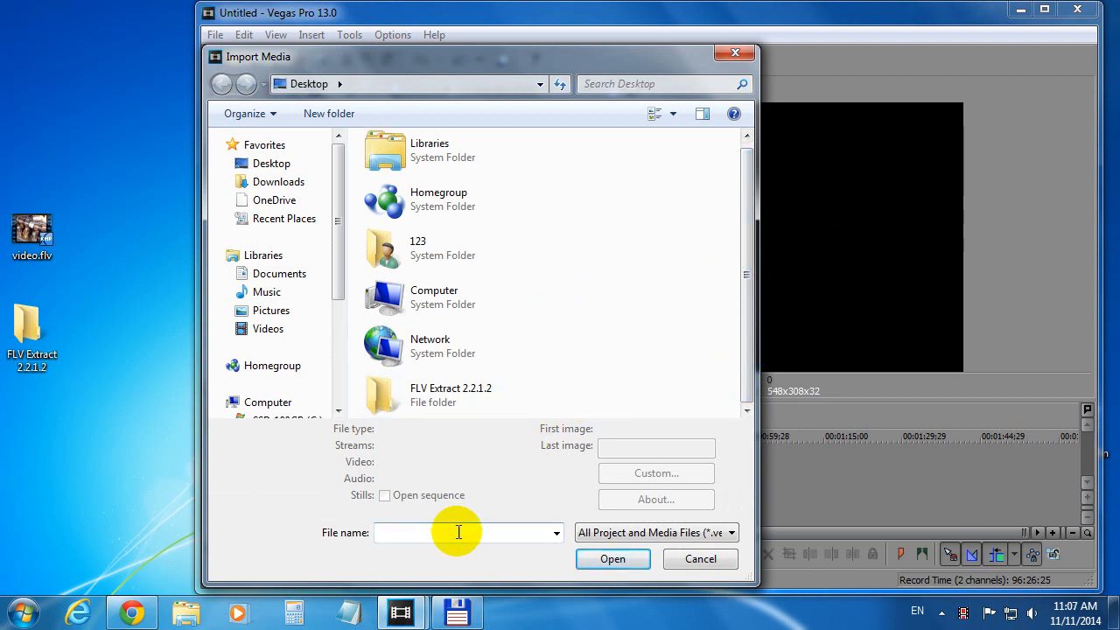
Show all file types with '*' and pick video.flv from the desktop to import
{"action": "type", "text": "*"}
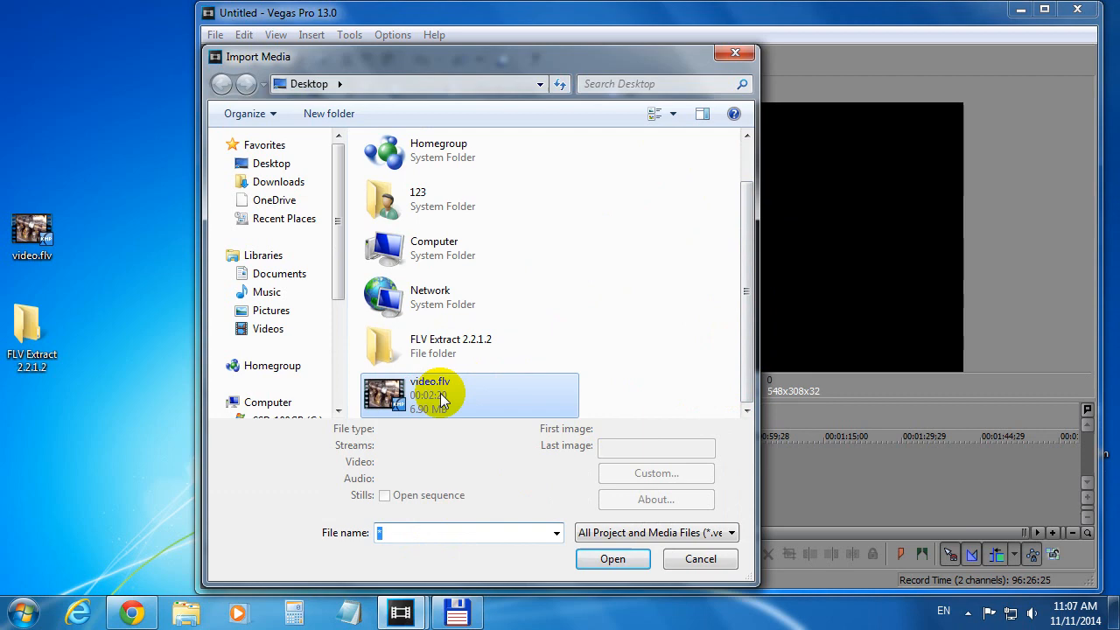
{"action": "left_click", "coordinate": [699, 560]}
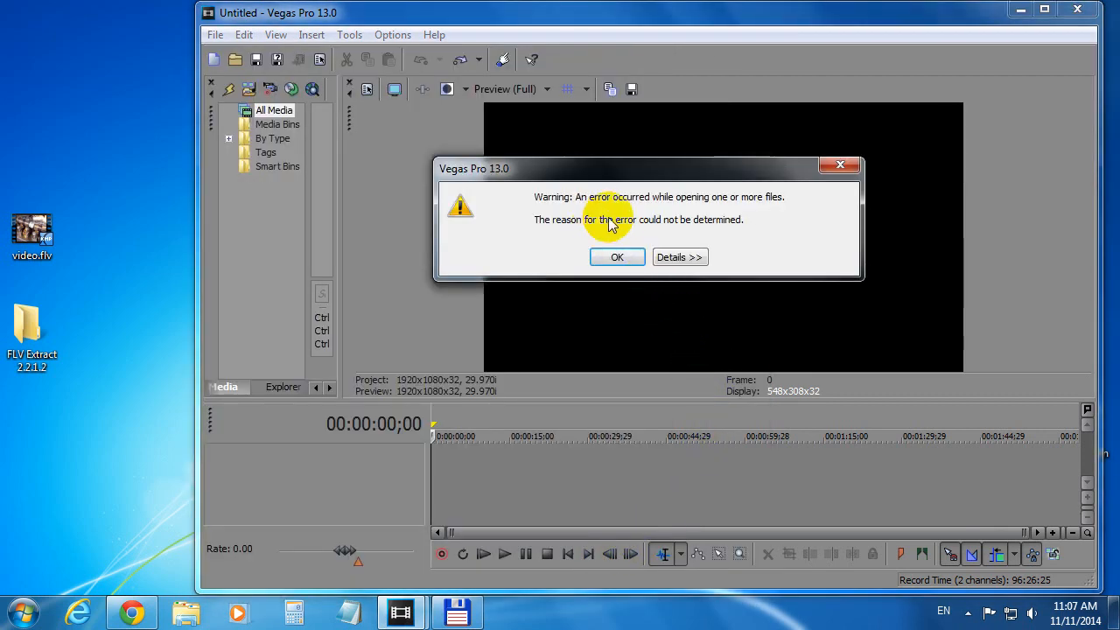
{"action": "mouse_move", "coordinate": [700, 221]}
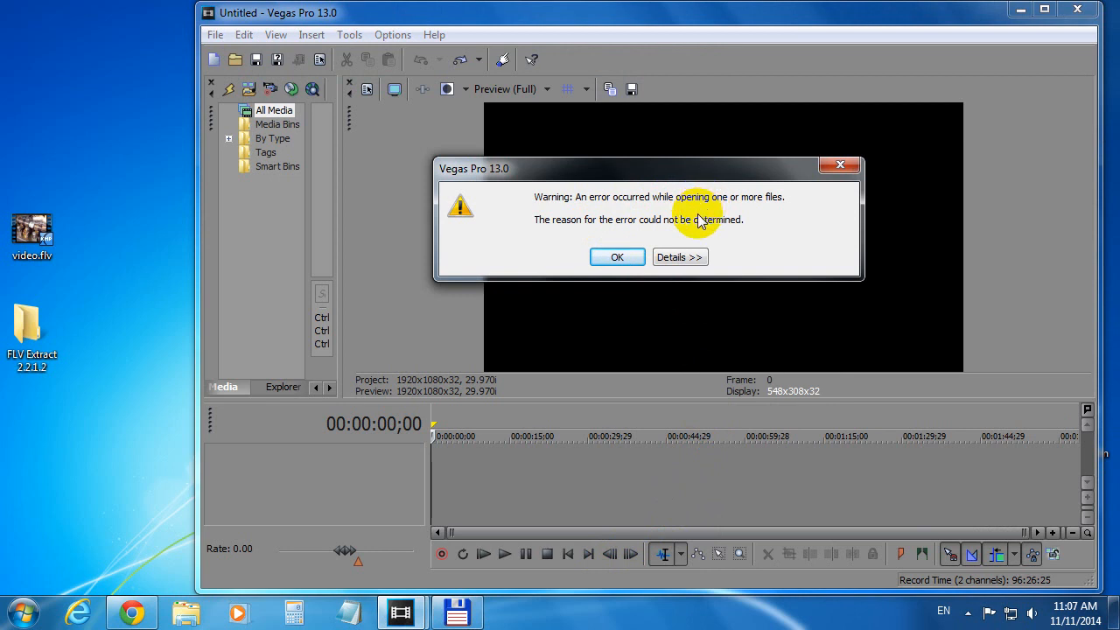
Dismiss the import error and launch FLVExtract.exe from the FLV Extract 2.2.1.2 folder
{"action": "left_click", "coordinate": [617, 257]}
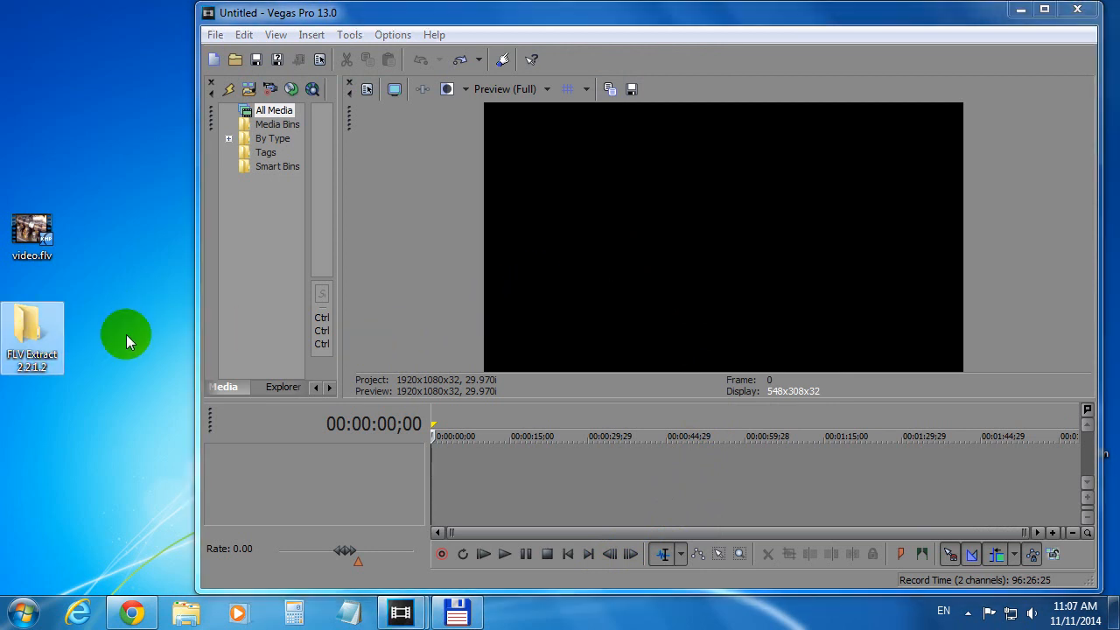
{"action": "mouse_move", "coordinate": [35, 388]}
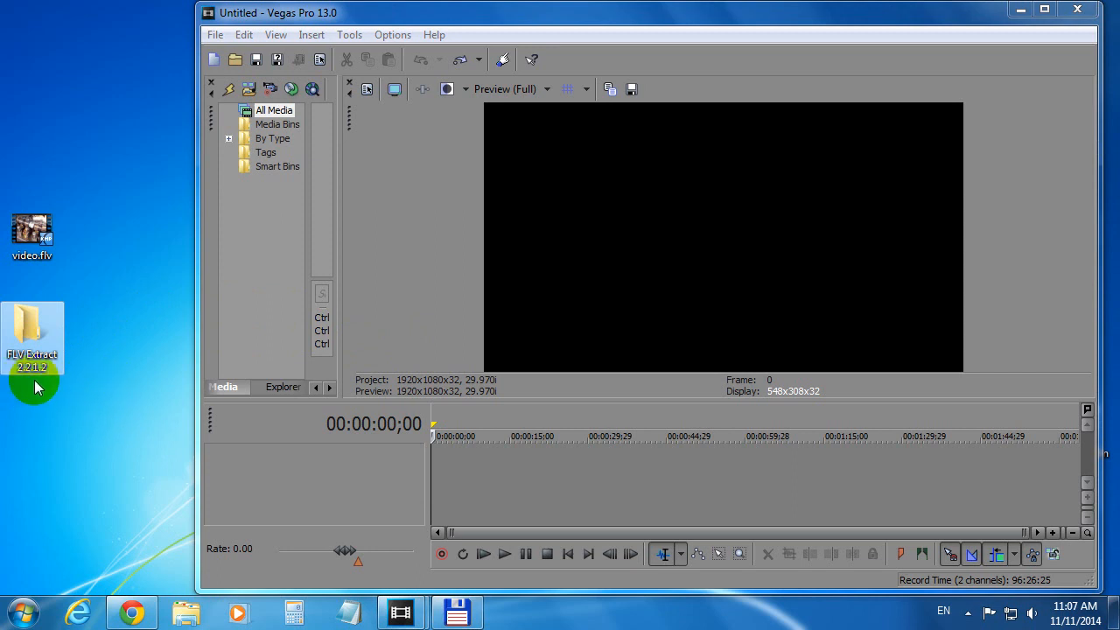
{"action": "double_click", "coordinate": [32, 335]}
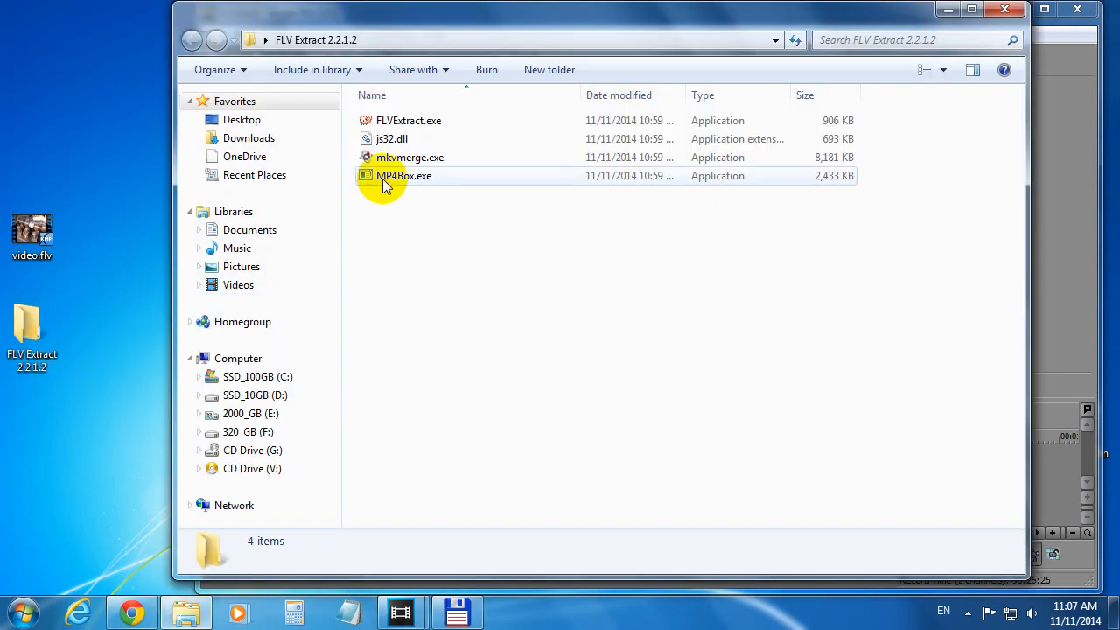
{"action": "left_click", "coordinate": [408, 120]}
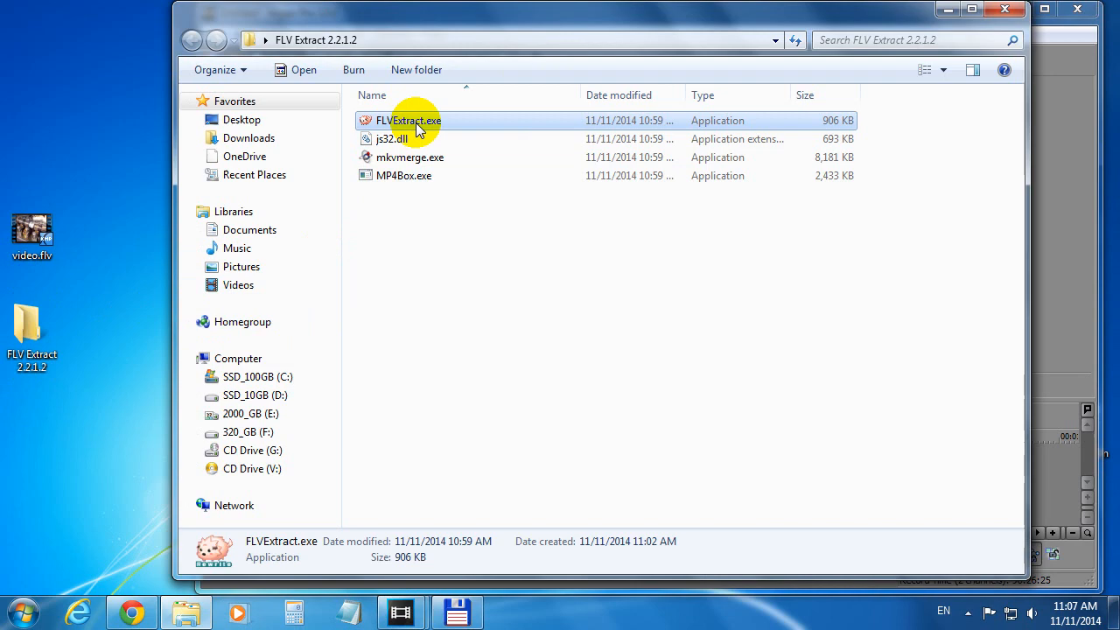
{"action": "double_click", "coordinate": [408, 120]}
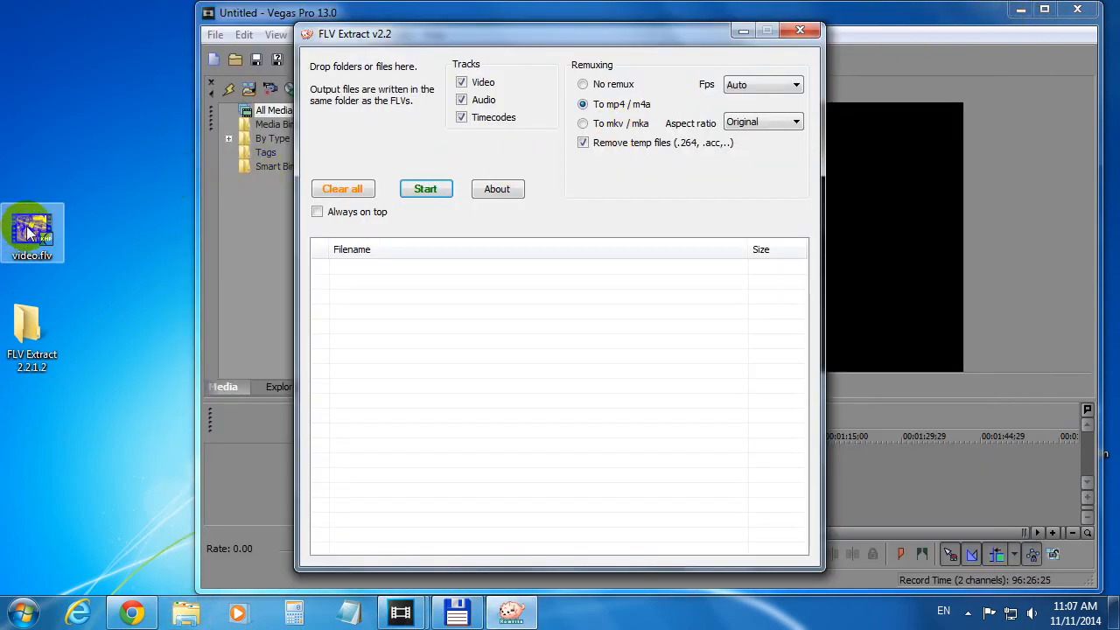
Remux video.flv to video.mp4 with To mp4 / m4a, then close FLV Extract
{"action": "left_click_drag", "start_coordinate": [32, 232], "coordinate": [438, 350]}
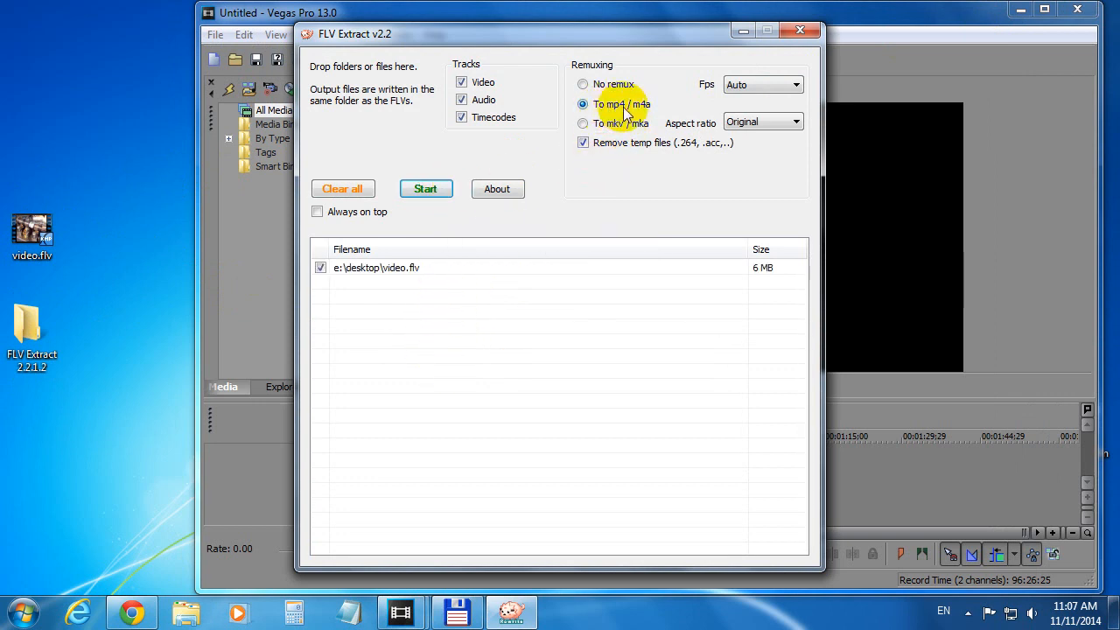
{"action": "mouse_move", "coordinate": [498, 189]}
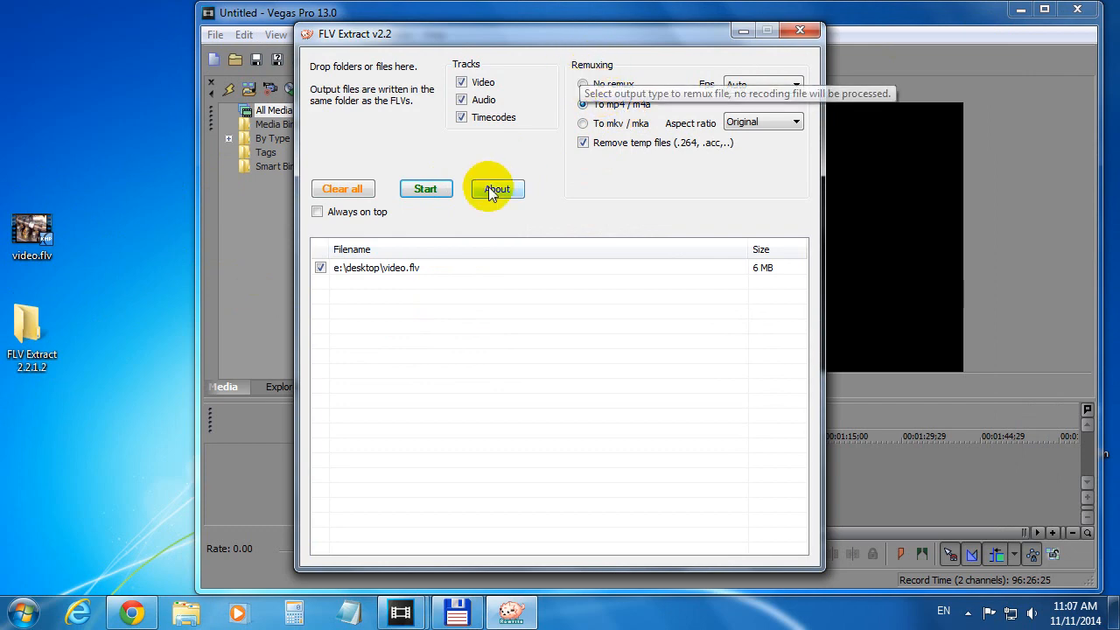
{"action": "left_click", "coordinate": [426, 189]}
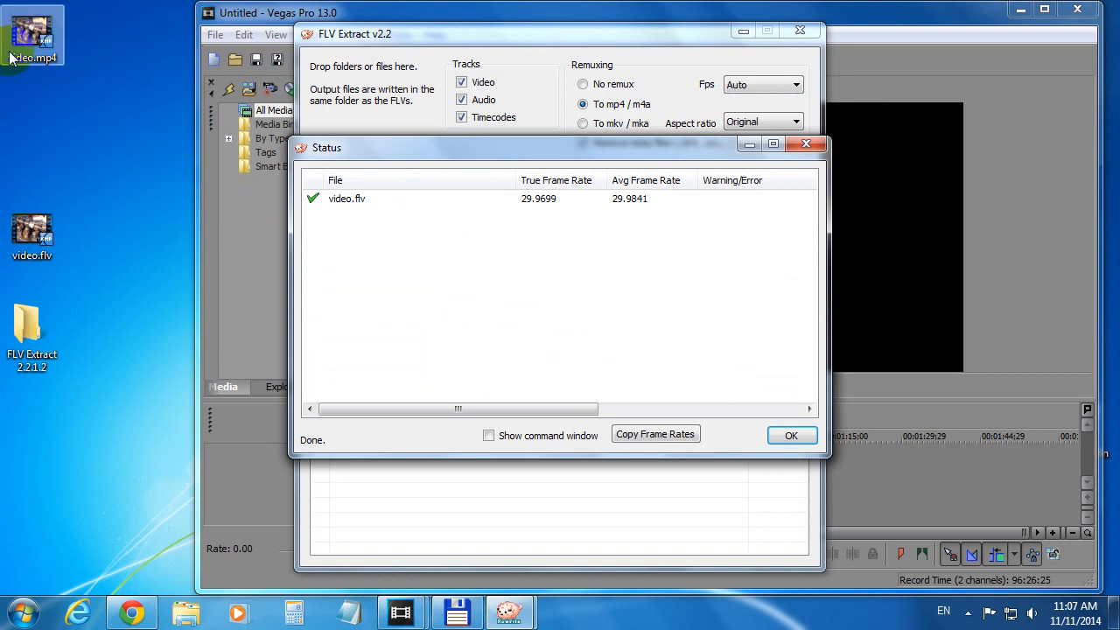
{"action": "left_click", "coordinate": [791, 436]}
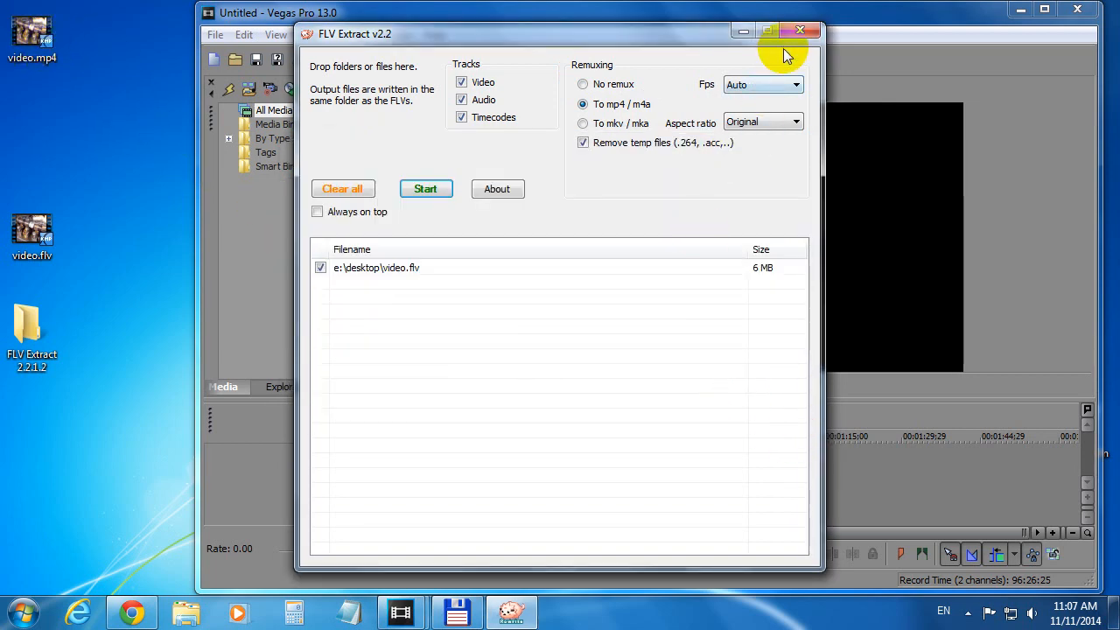
{"action": "left_click", "coordinate": [799, 31]}
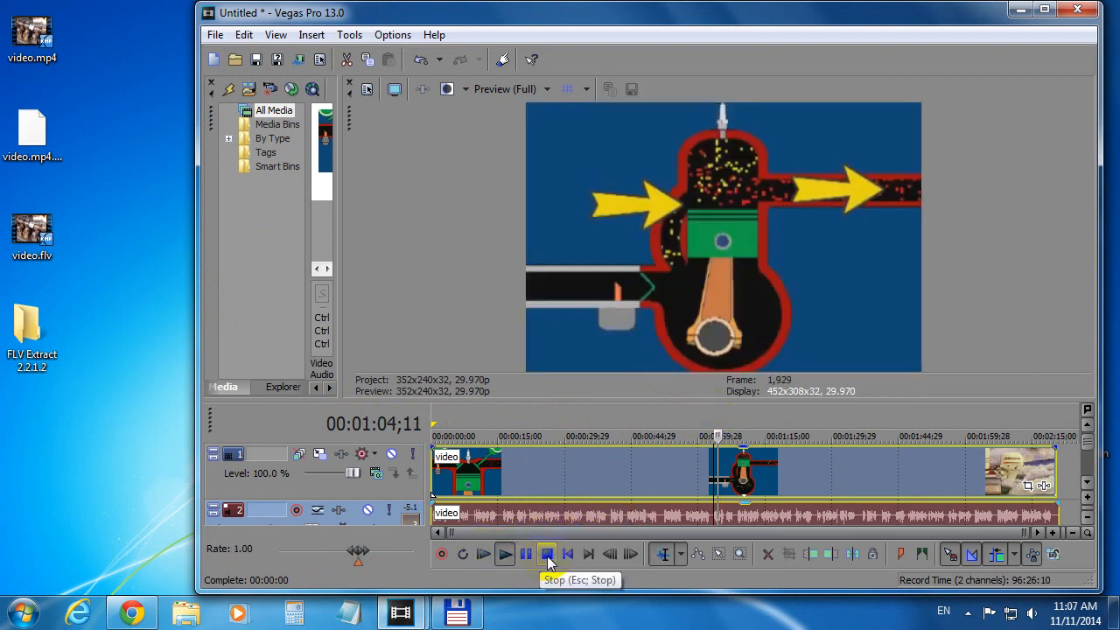
Stop playback of video.mp4 on the timeline
{"action": "left_click", "coordinate": [547, 554]}
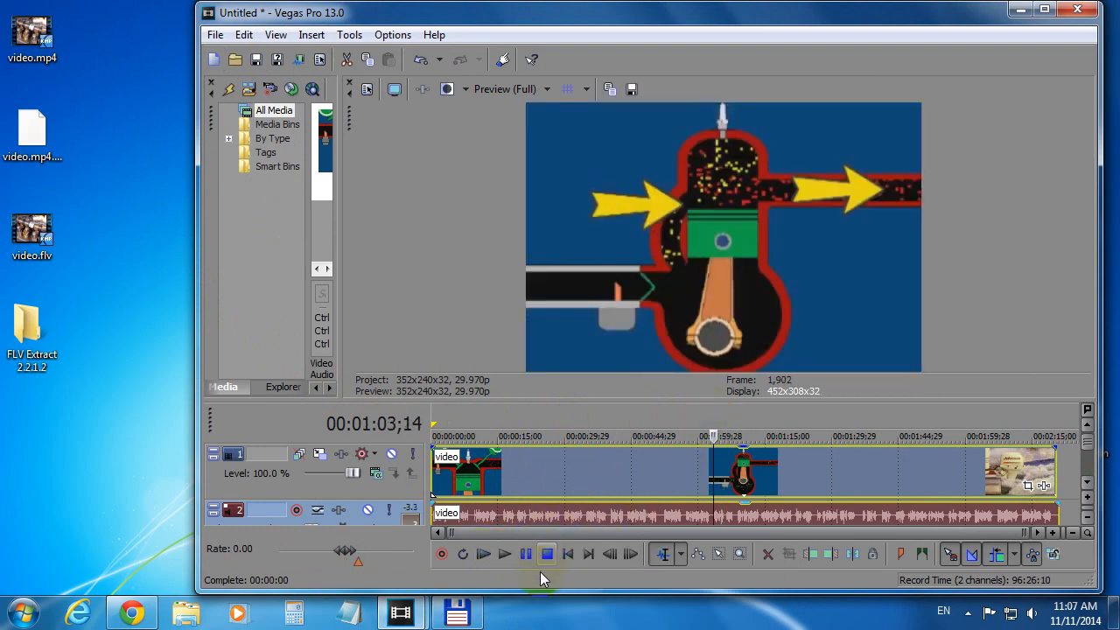